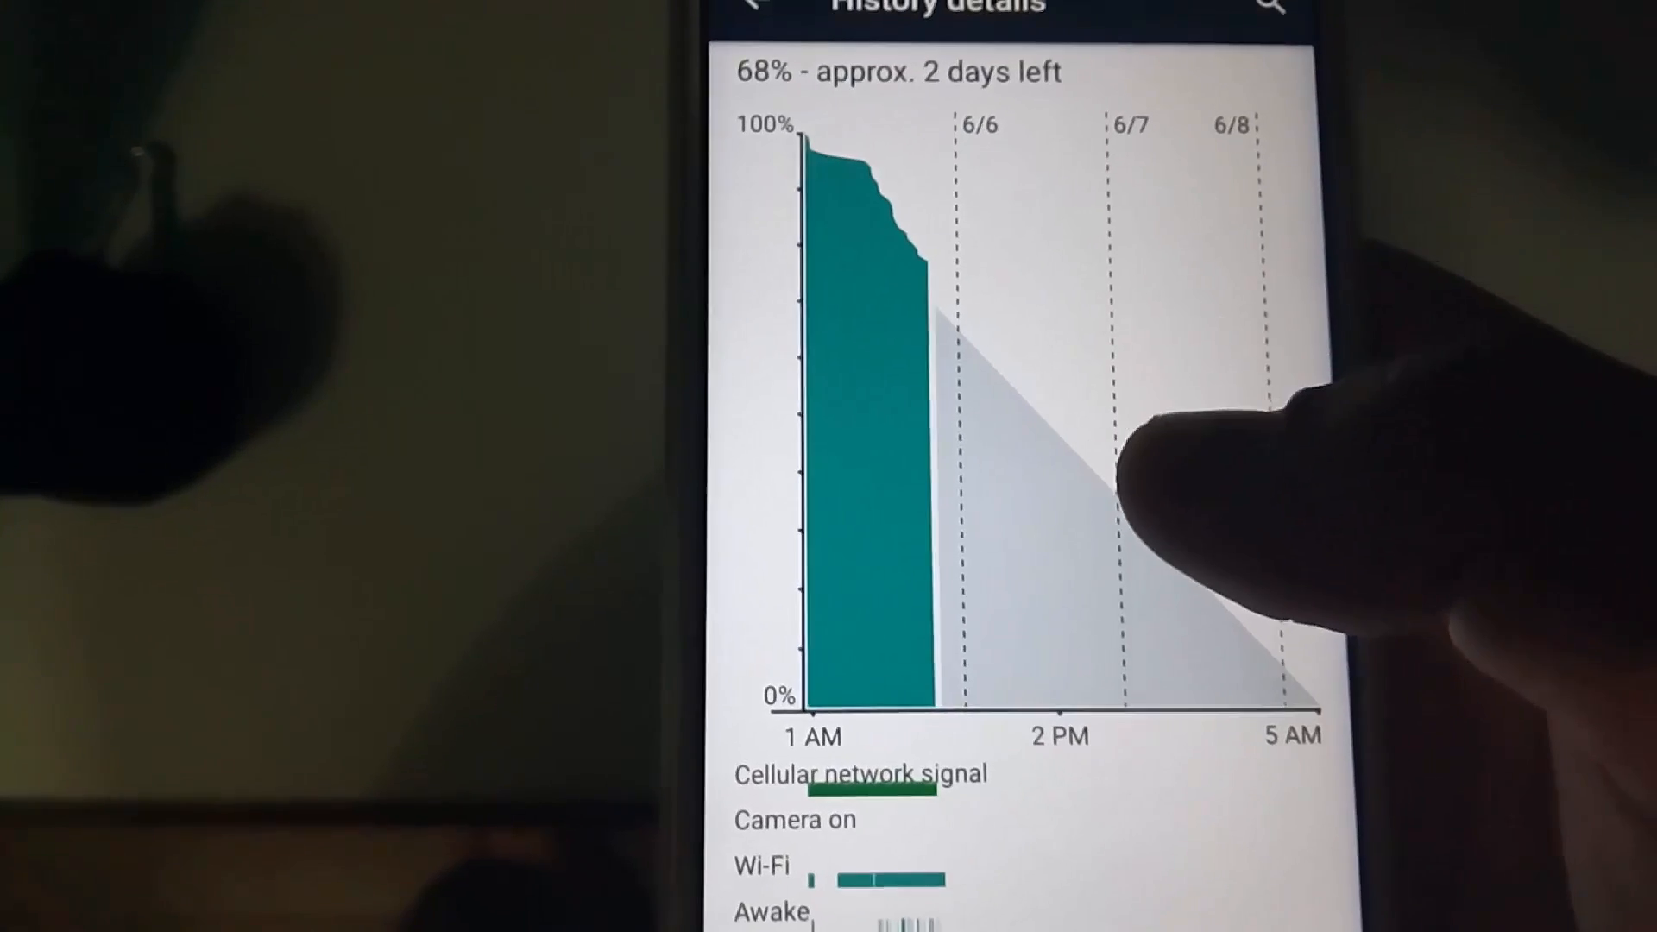
Step: Scroll through the battery history and per-app battery usage list in Settings
scroll(up, 3)
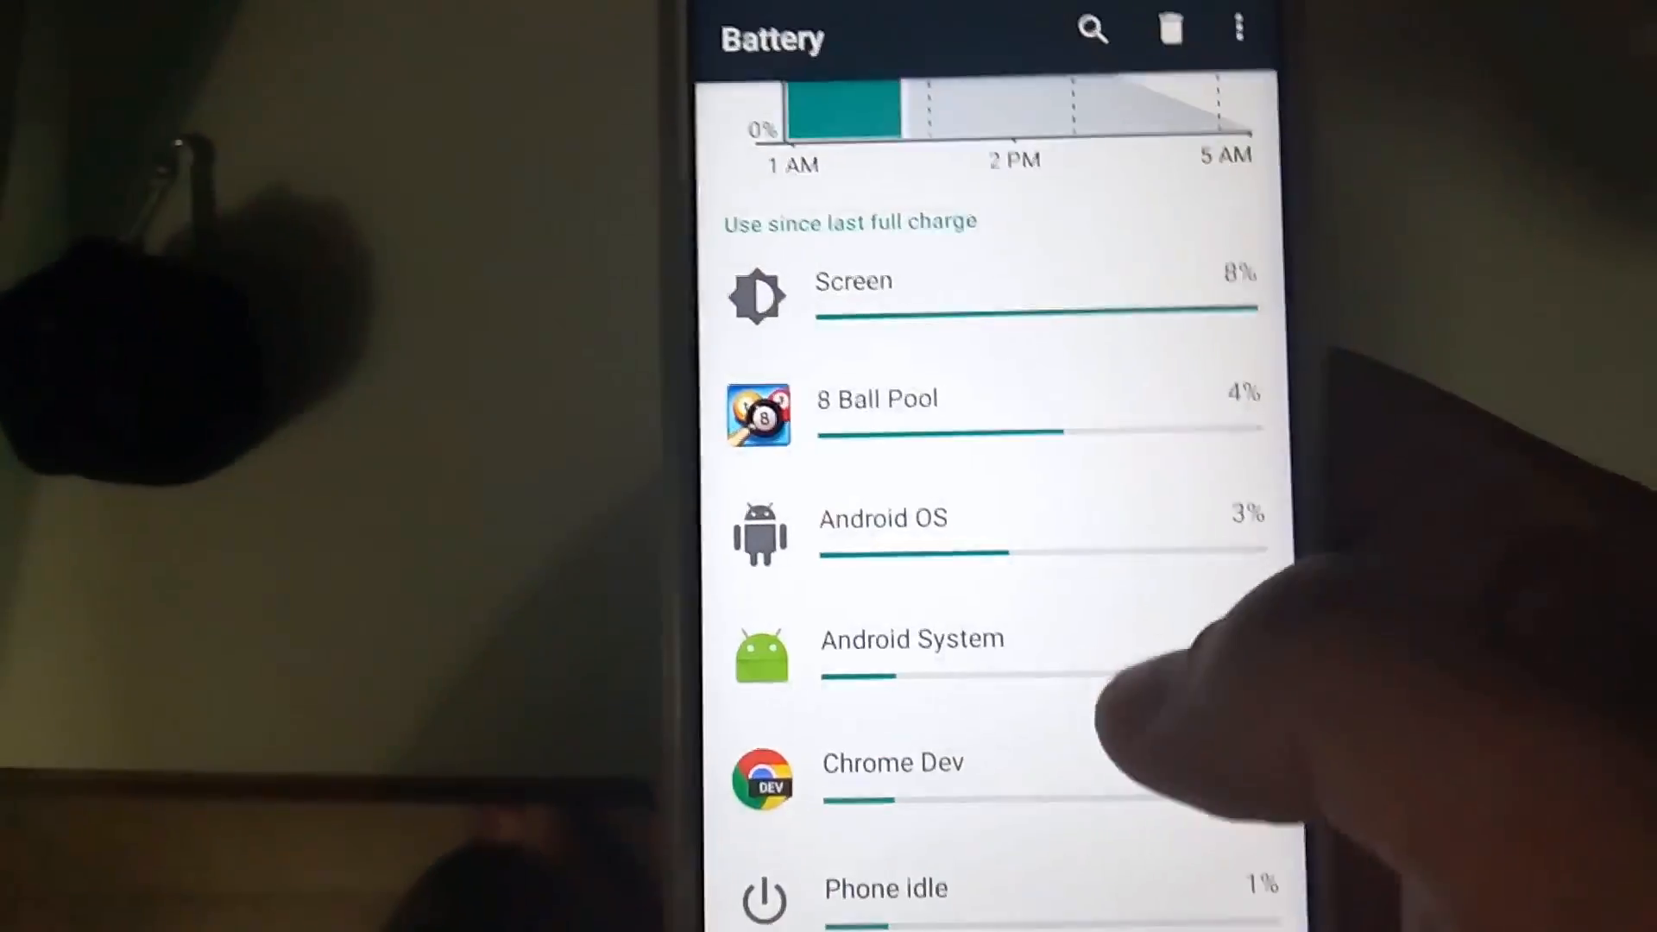
scroll(up, 3)
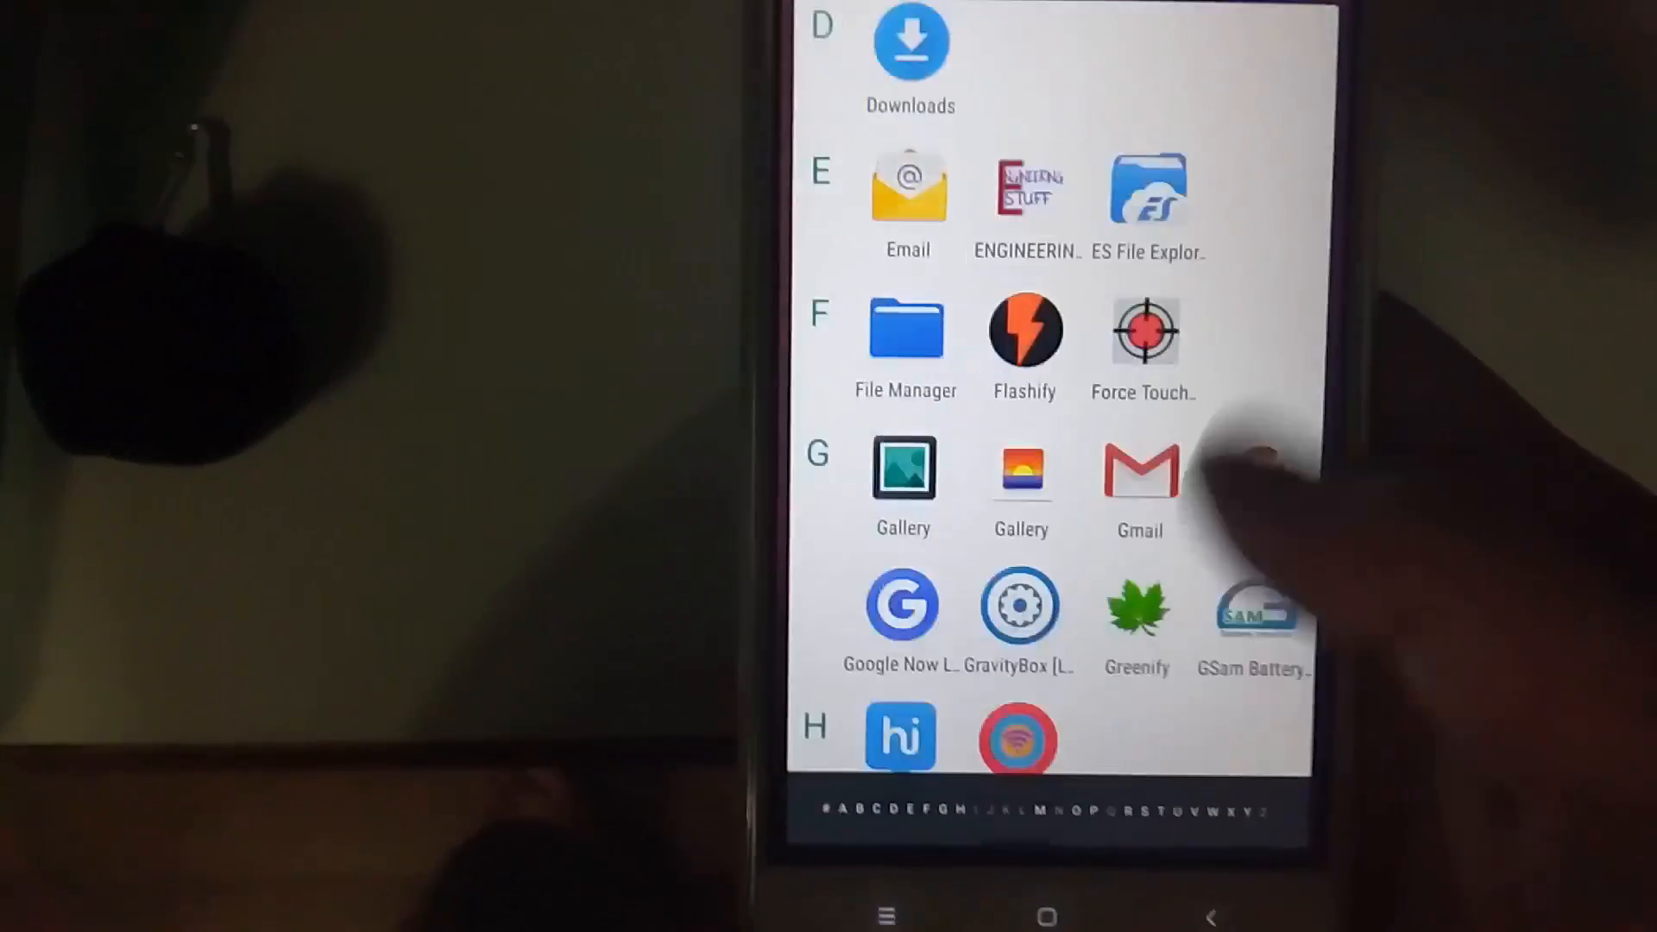
scroll(down, 3)
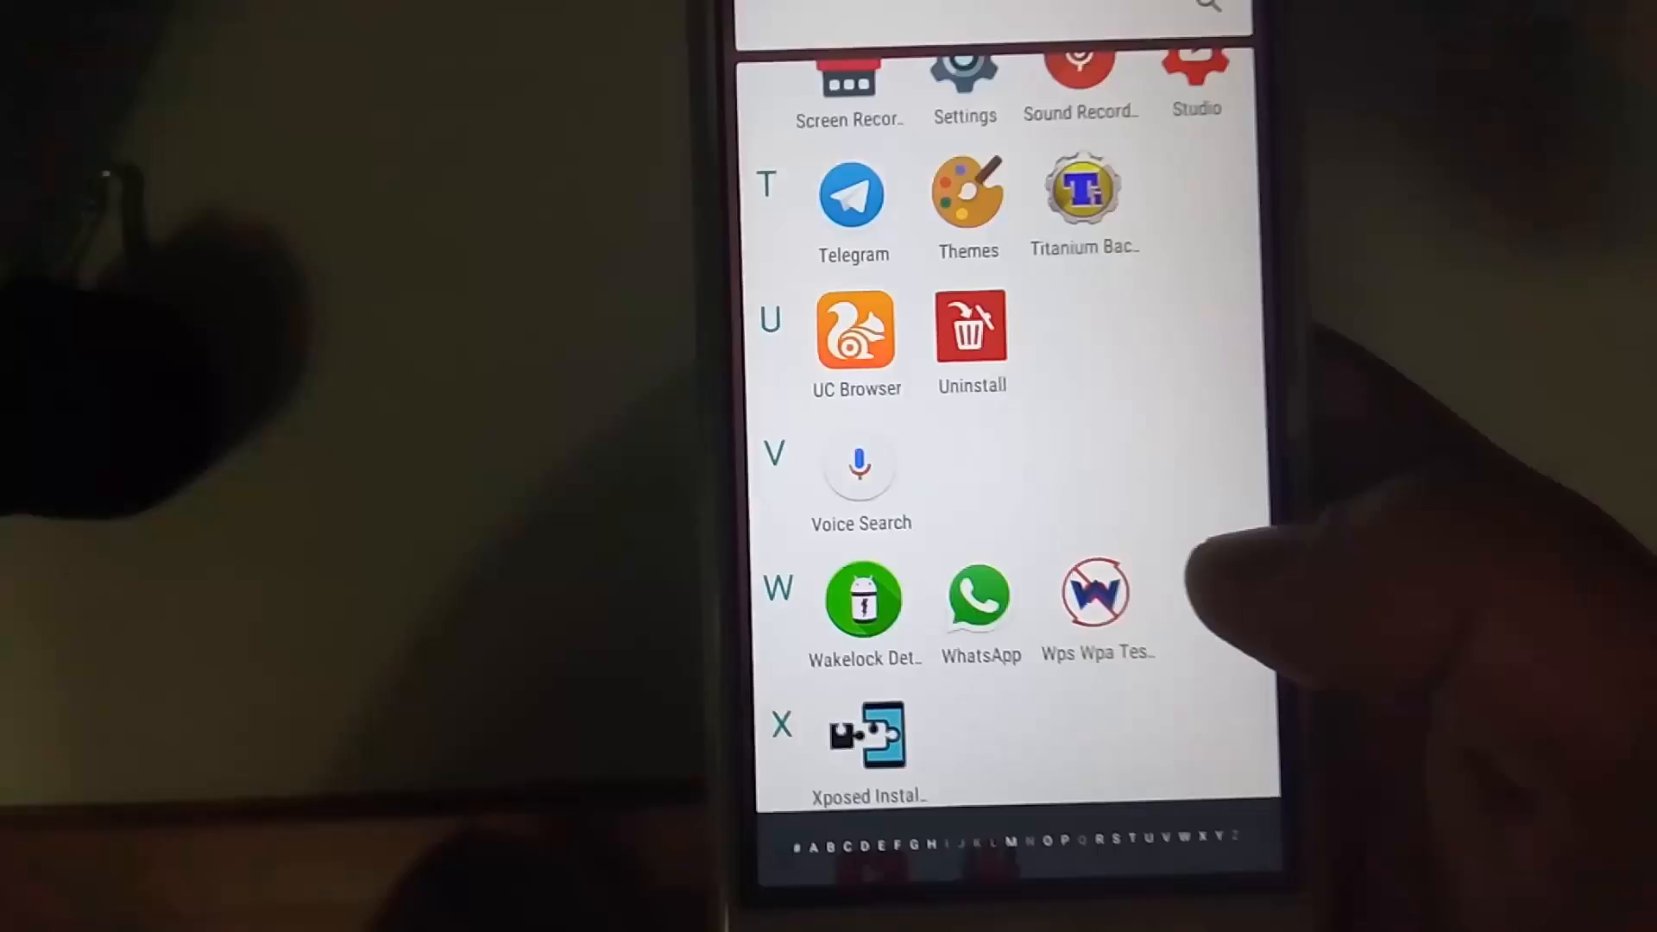
scroll(up, 3)
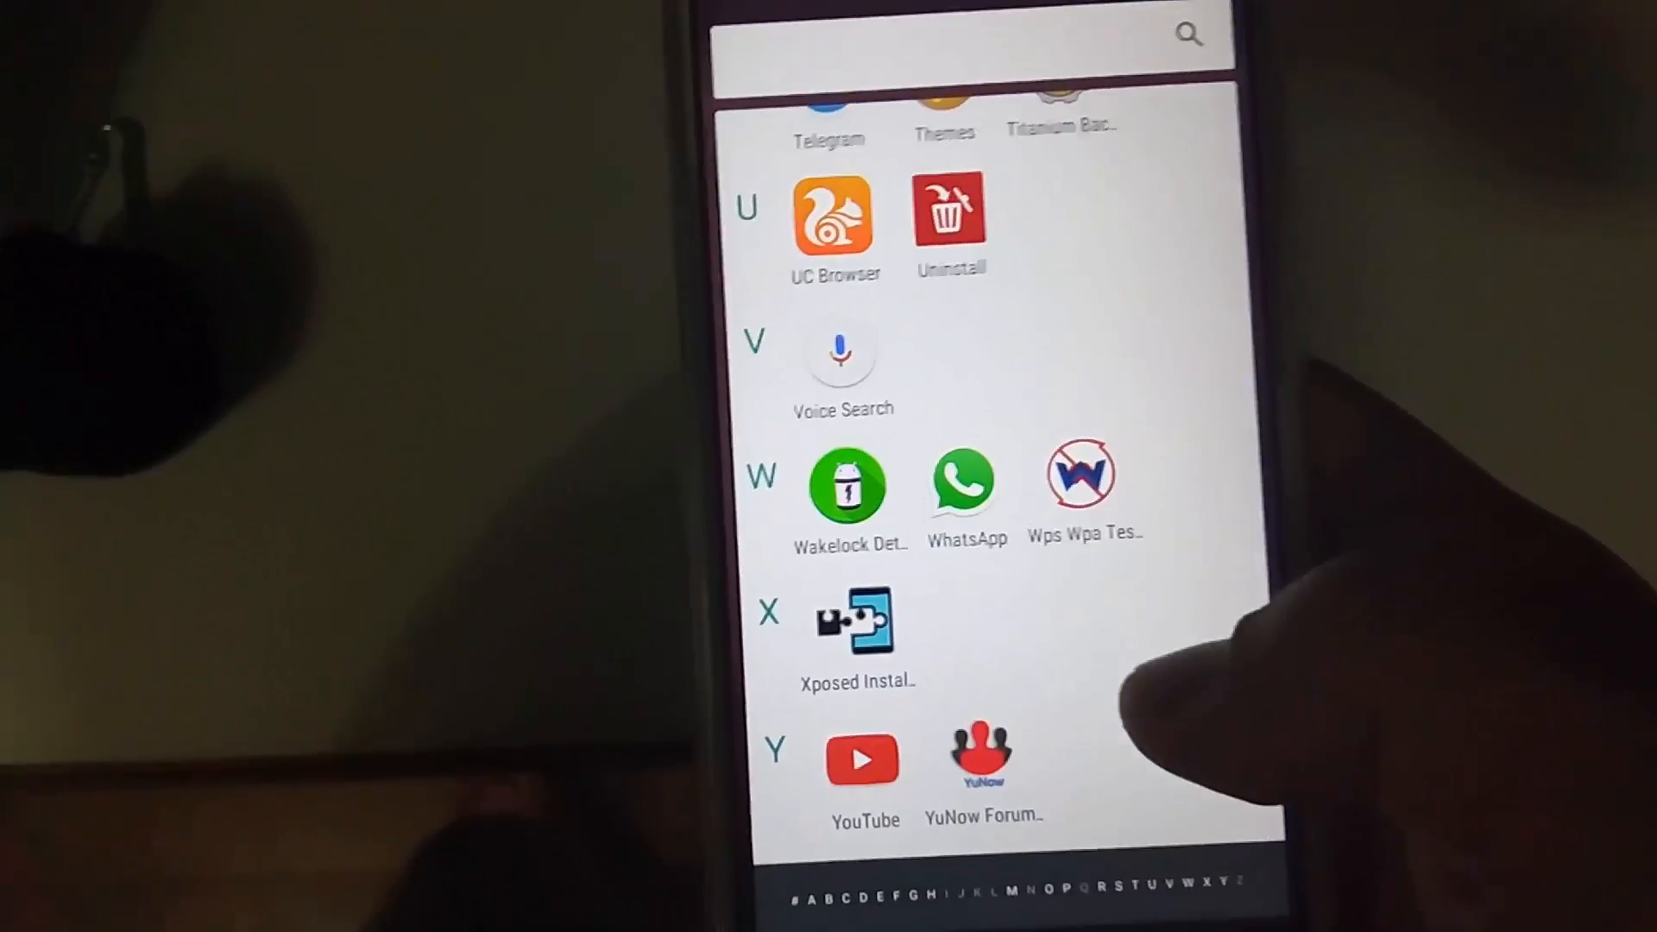
scroll(up, 3)
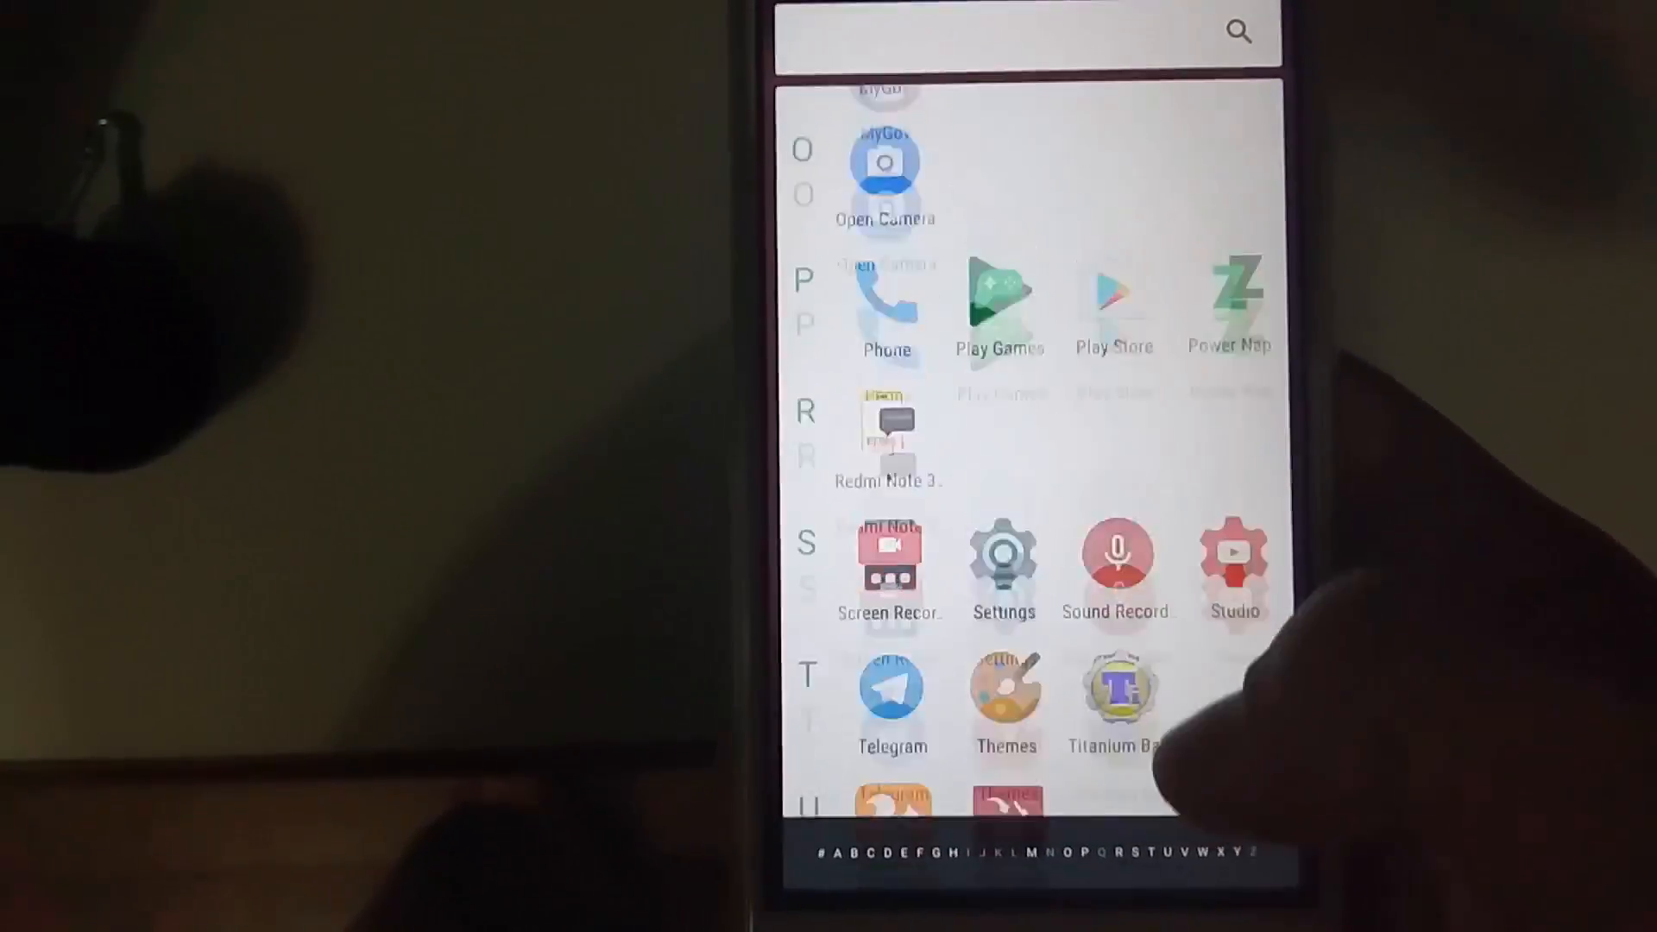
scroll(up, 3)
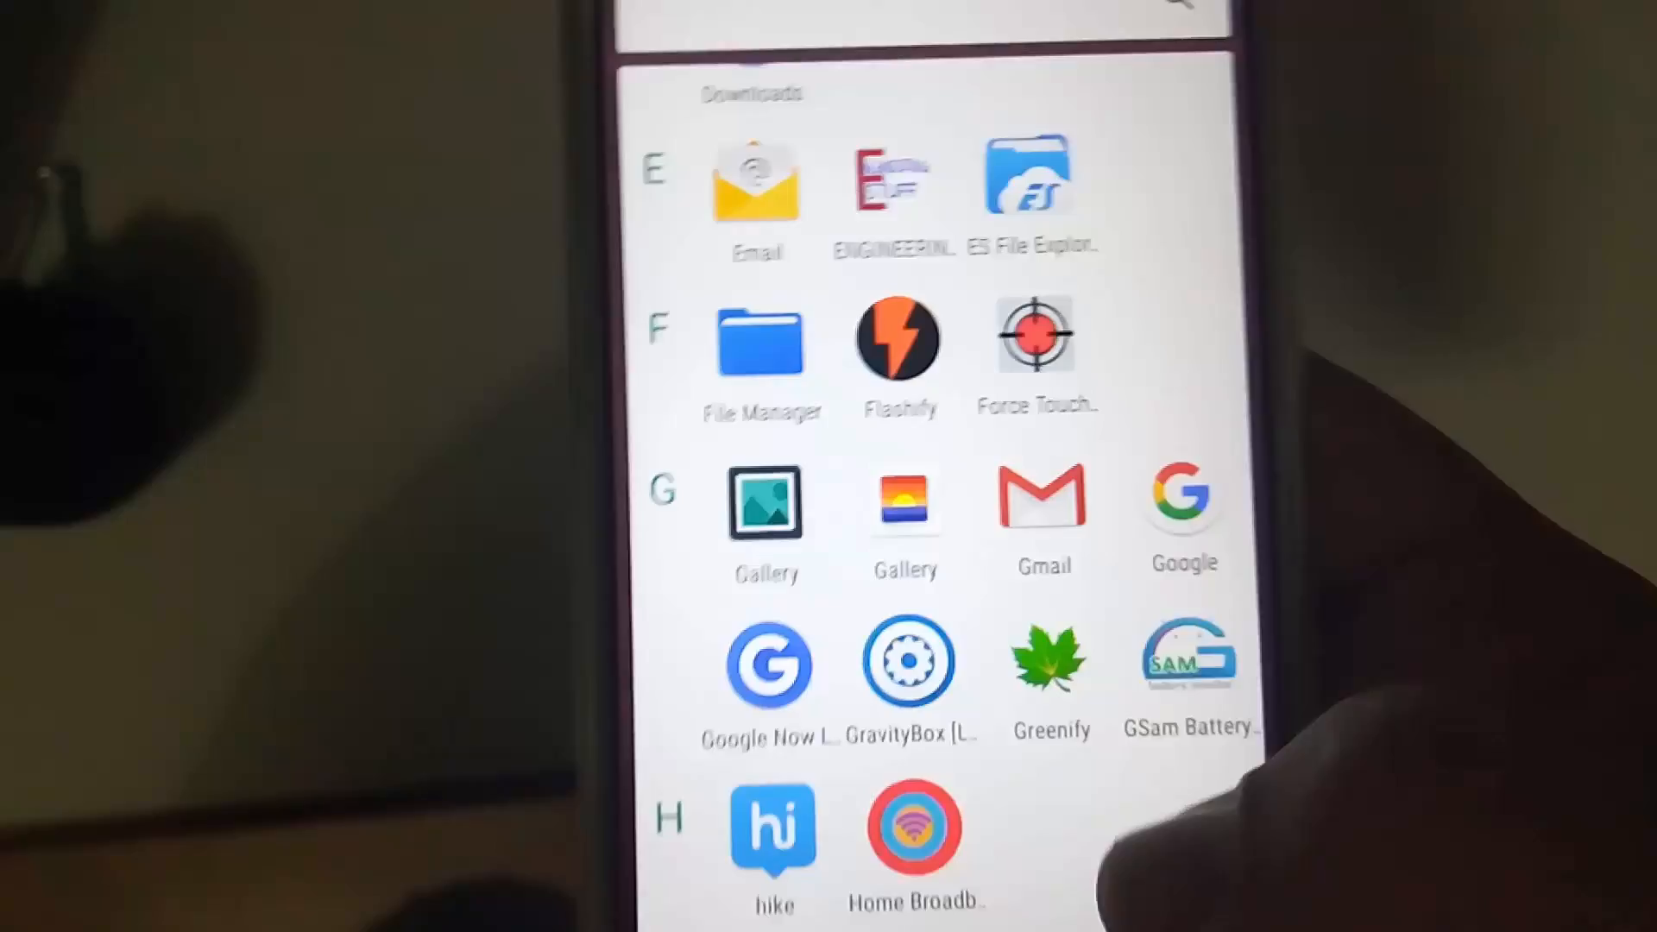
Step: Launch ES File Explorer and scroll its side drawer showing Root Explorer enabled
click(1034, 185)
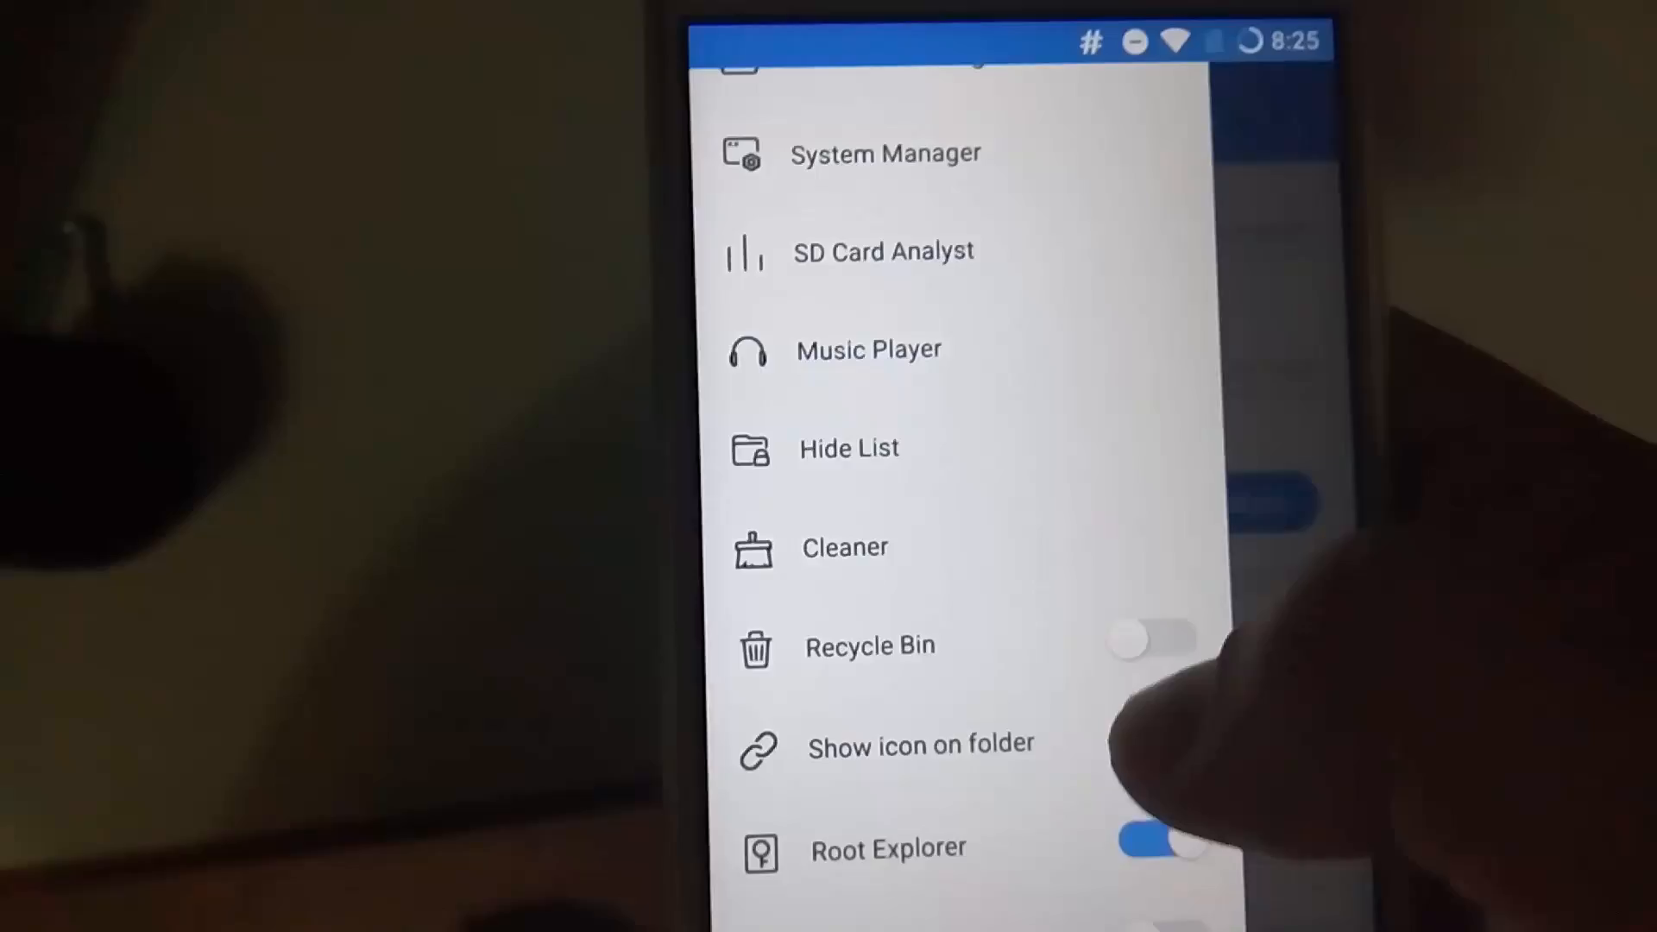
scroll(up, 3)
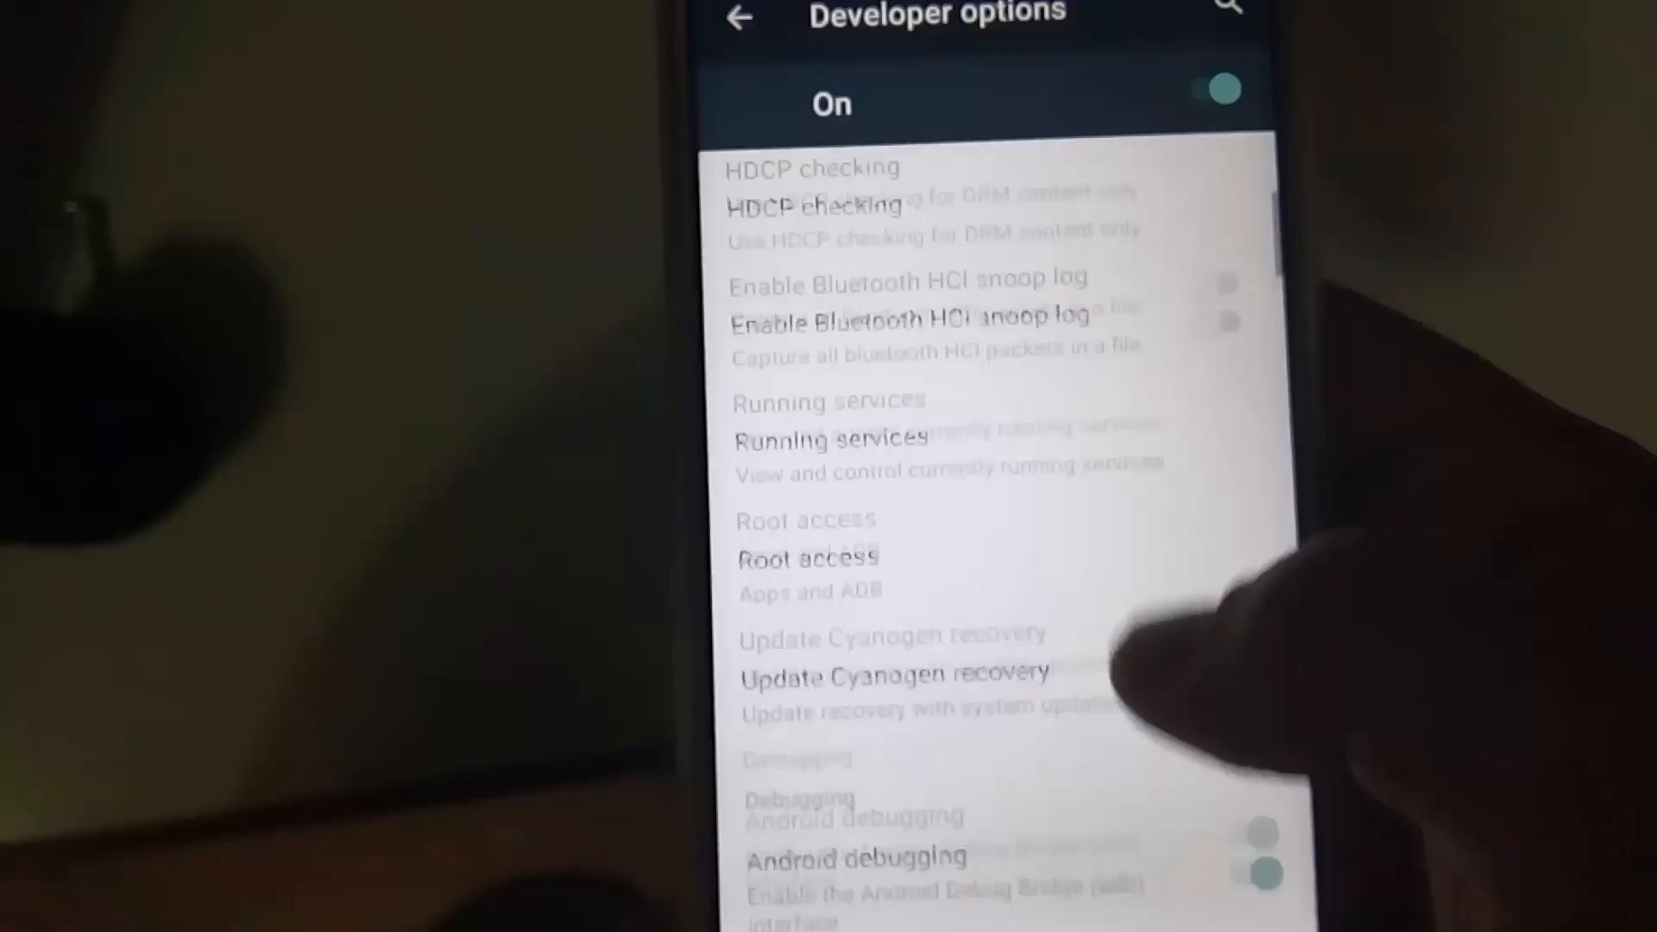
Step: Scroll down the Developer options list before returning to the app drawer
scroll(down, 3)
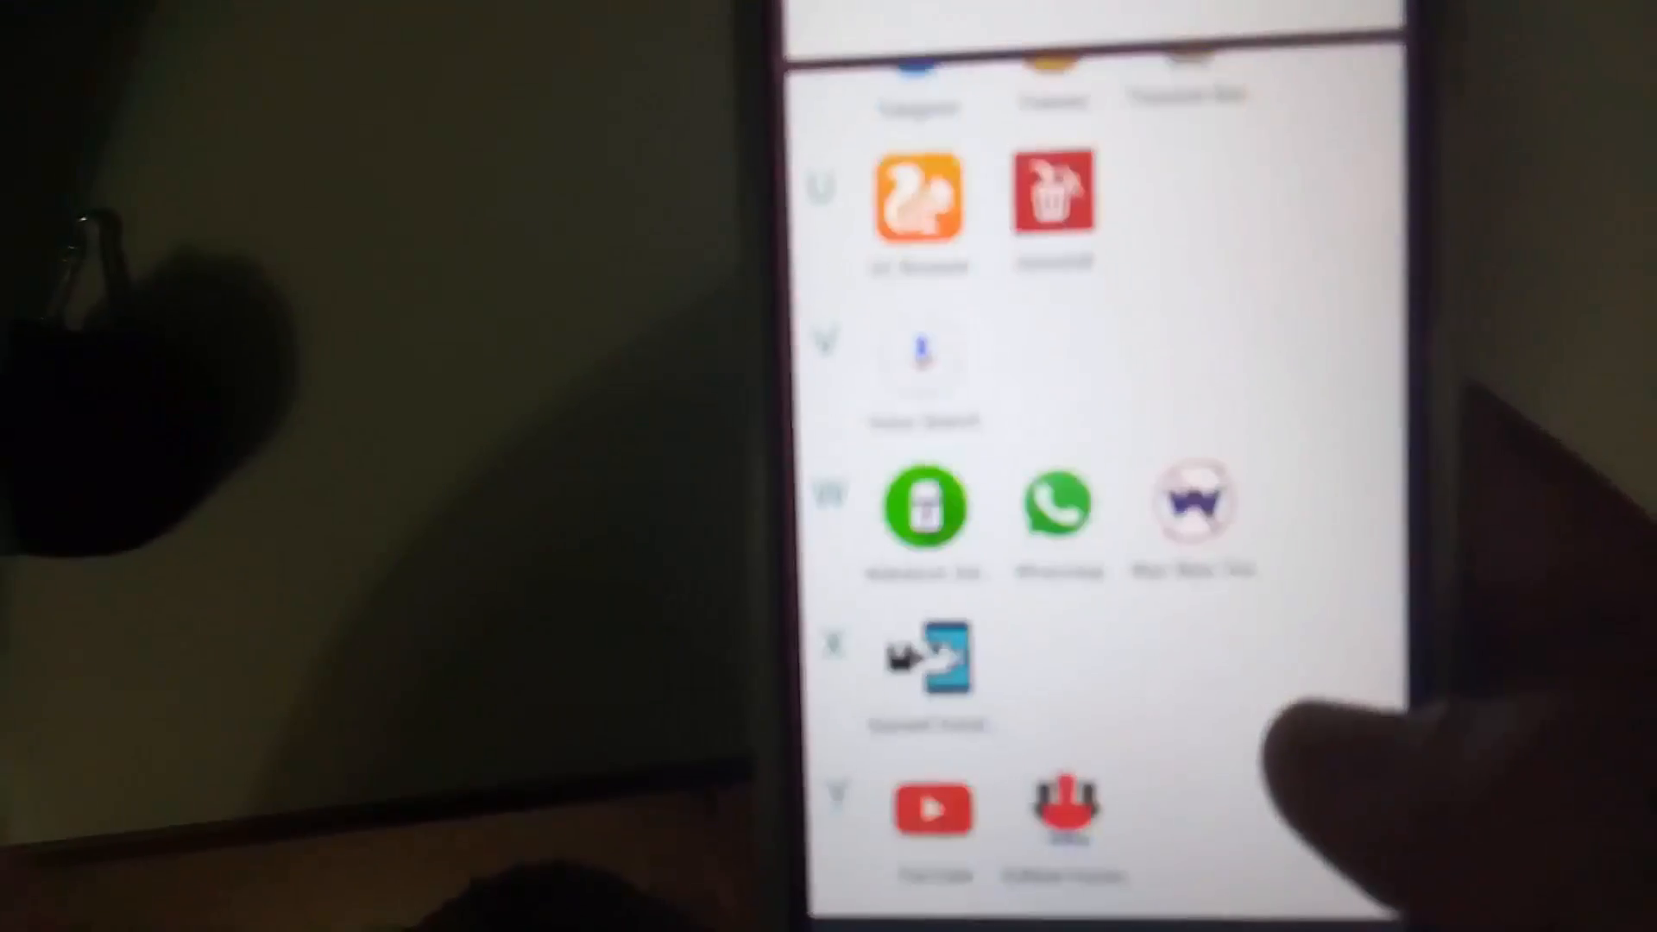
Step: Launch YuNow Forums and switch it to the XDA forum
scroll(up, 3)
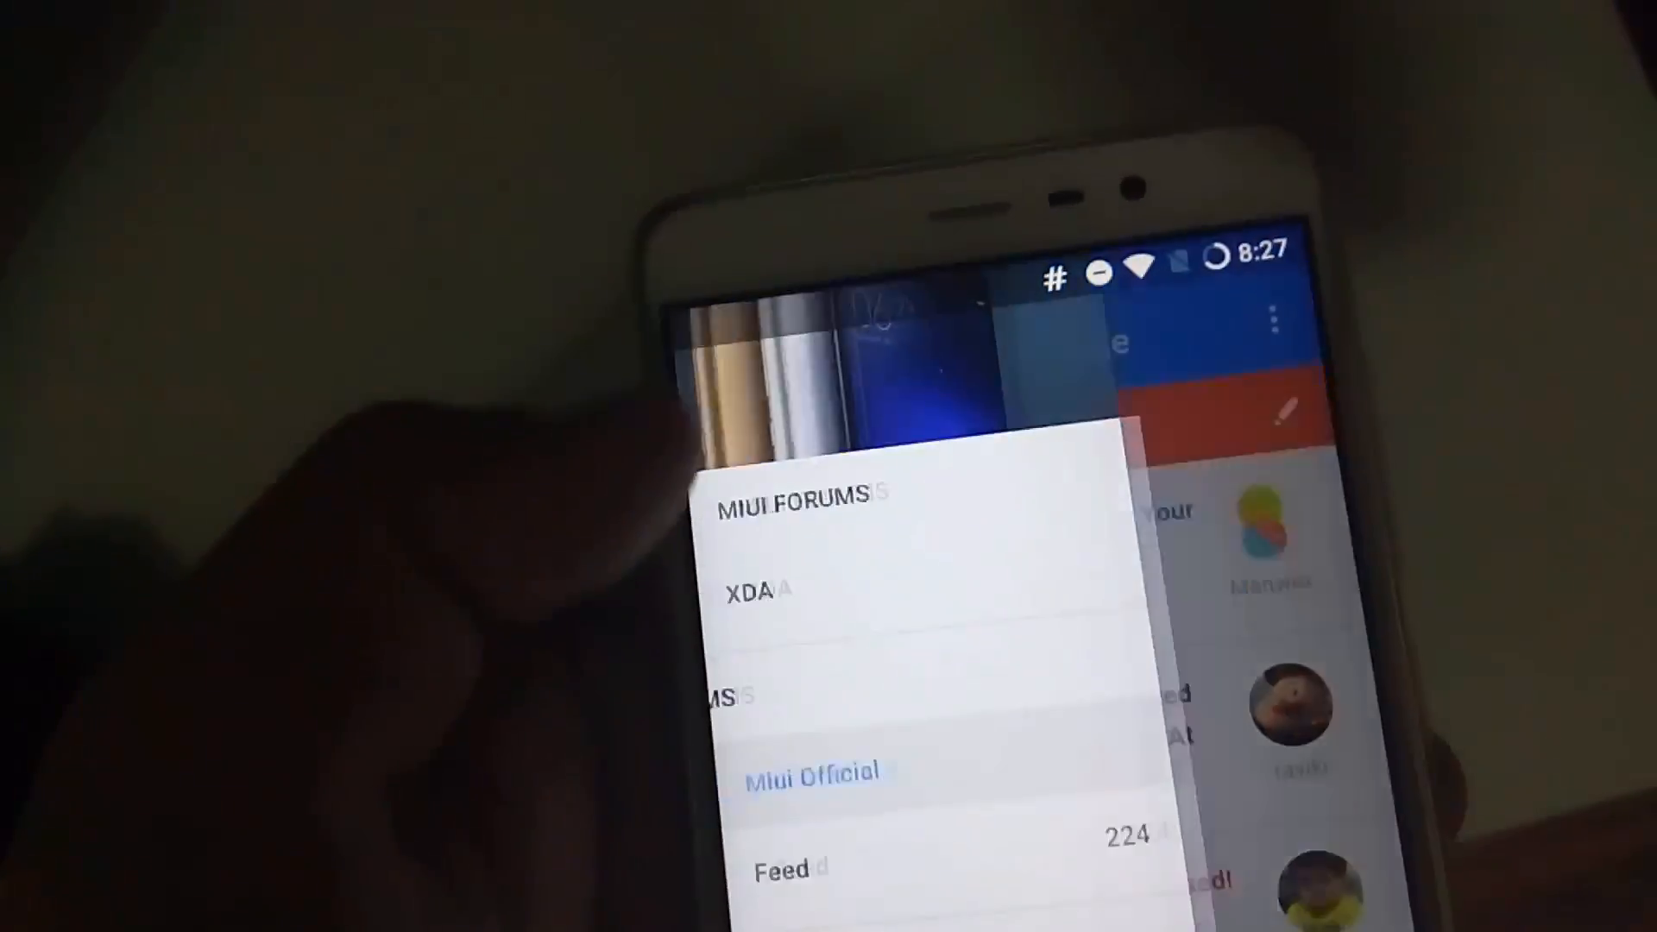
click(757, 590)
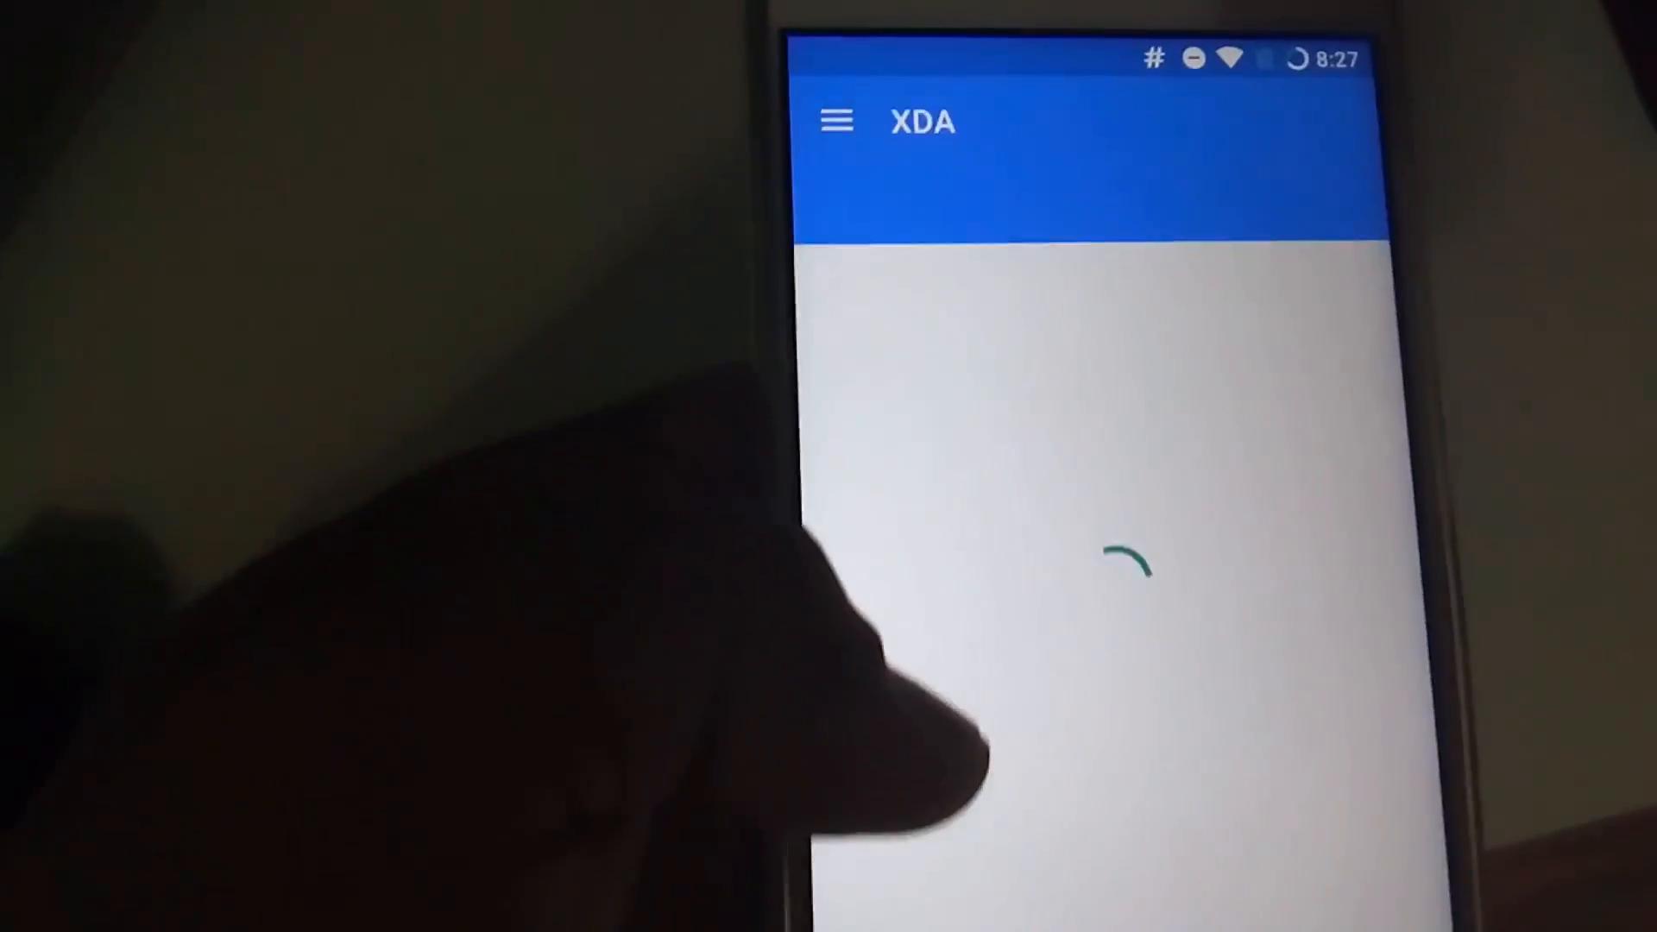